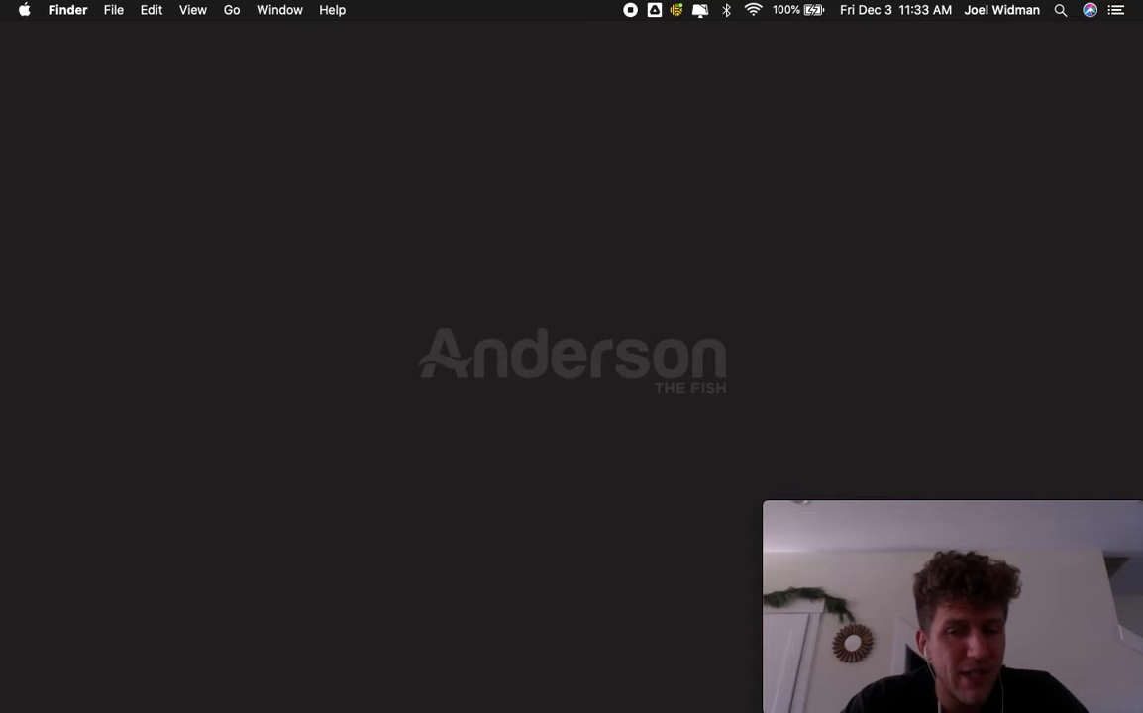
Launch Chrome and open the Anderson The Fish dashboard from the businesses list
{"action": "left_click", "coordinate": [169, 690]}
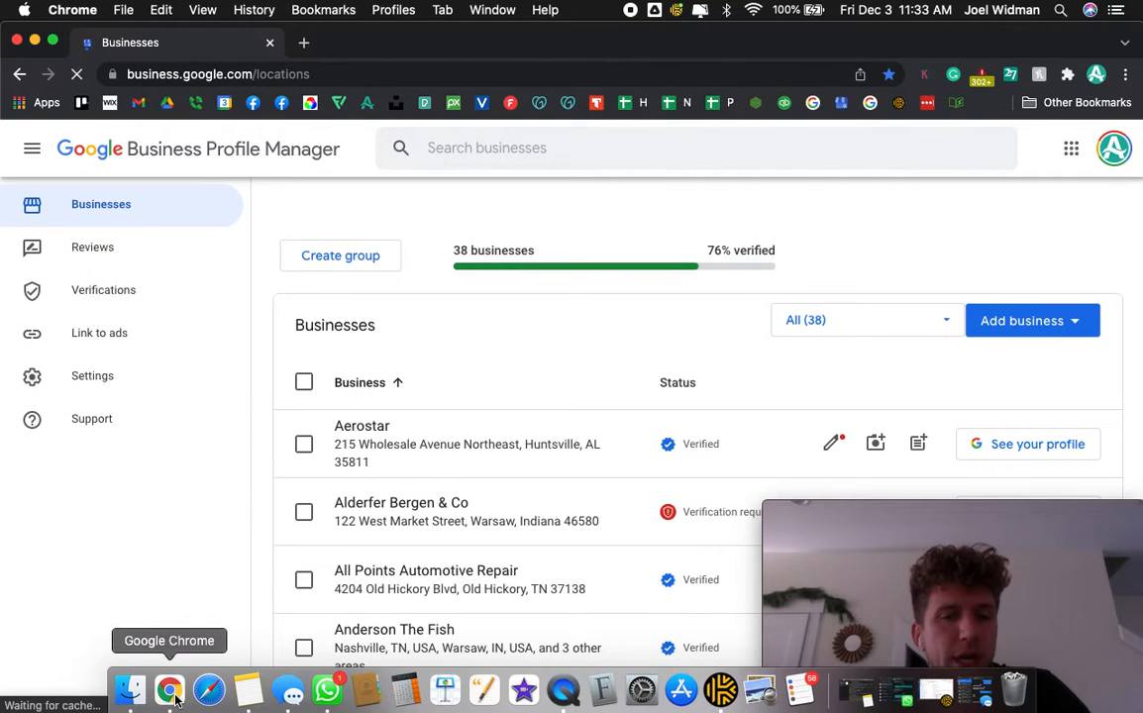
{"action": "scroll", "scroll_direction": "down", "scroll_amount": 3}
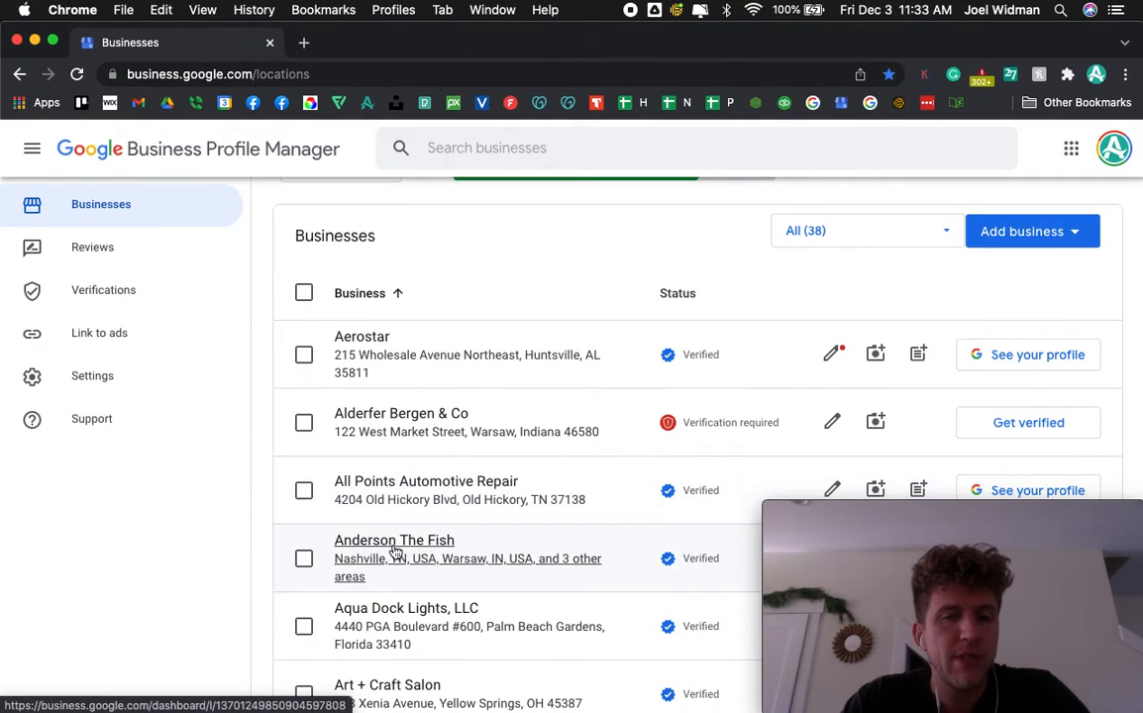
{"action": "left_click", "coordinate": [393, 540]}
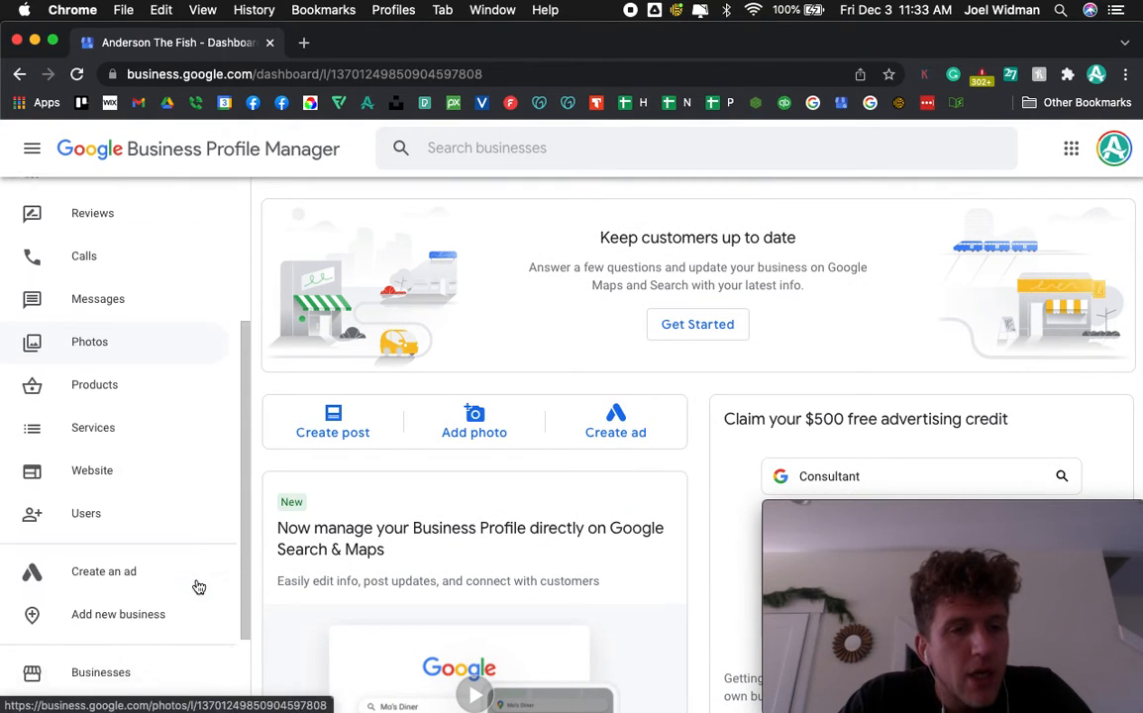
Open the Manage users list for Anderson The Fish from the Users sidebar entry
{"action": "left_click", "coordinate": [86, 513]}
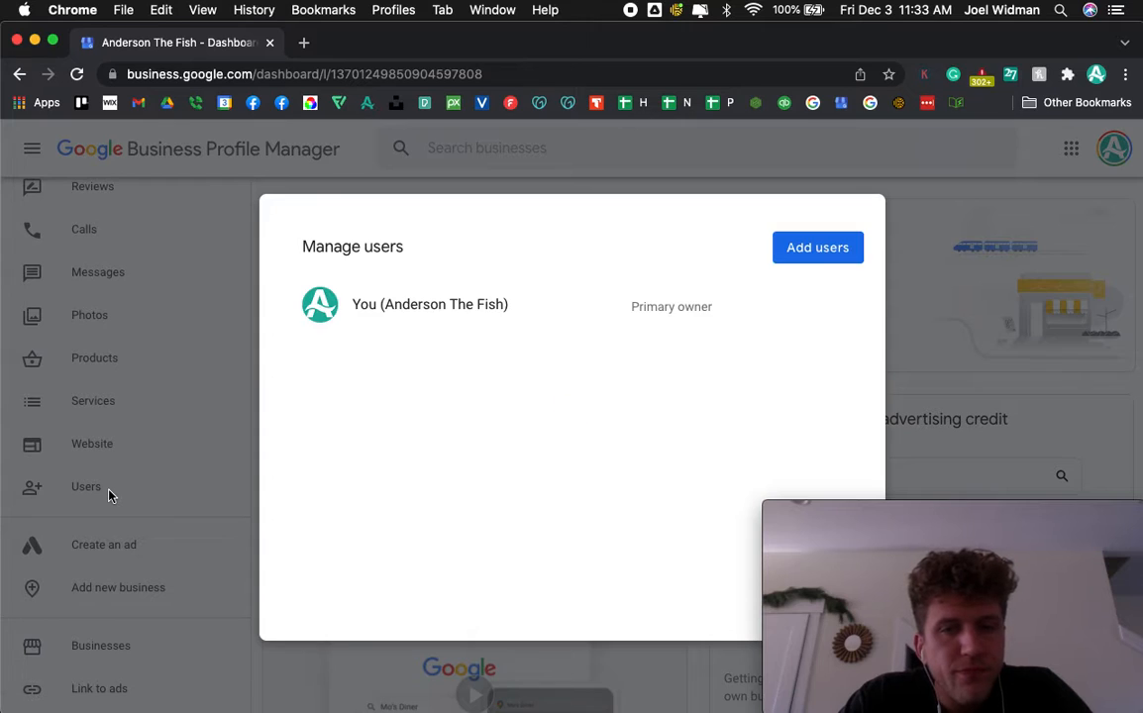
{"action": "mouse_move", "coordinate": [535, 310]}
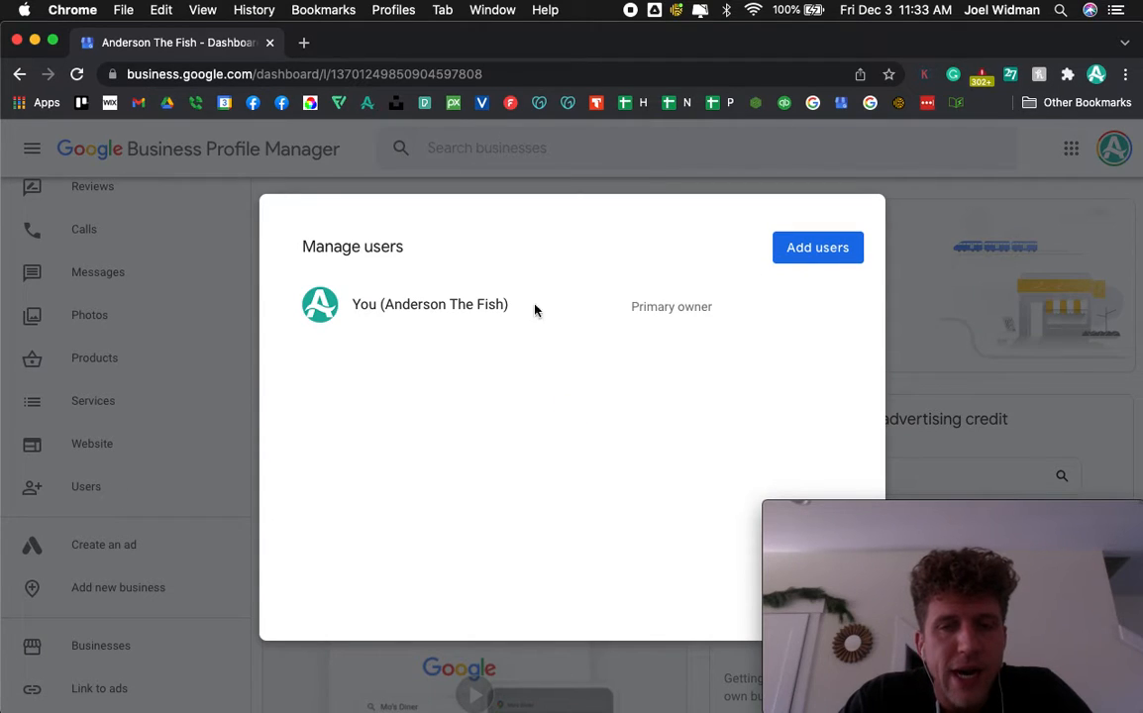
{"action": "mouse_move", "coordinate": [643, 302]}
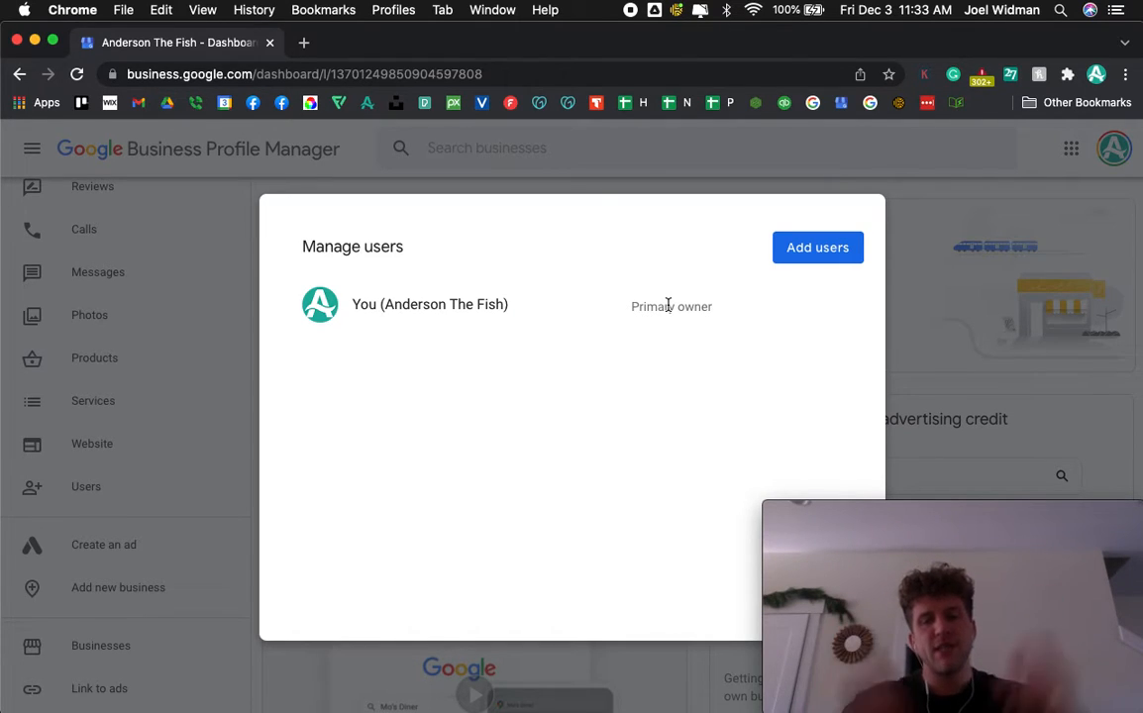
{"action": "left_click", "coordinate": [818, 248]}
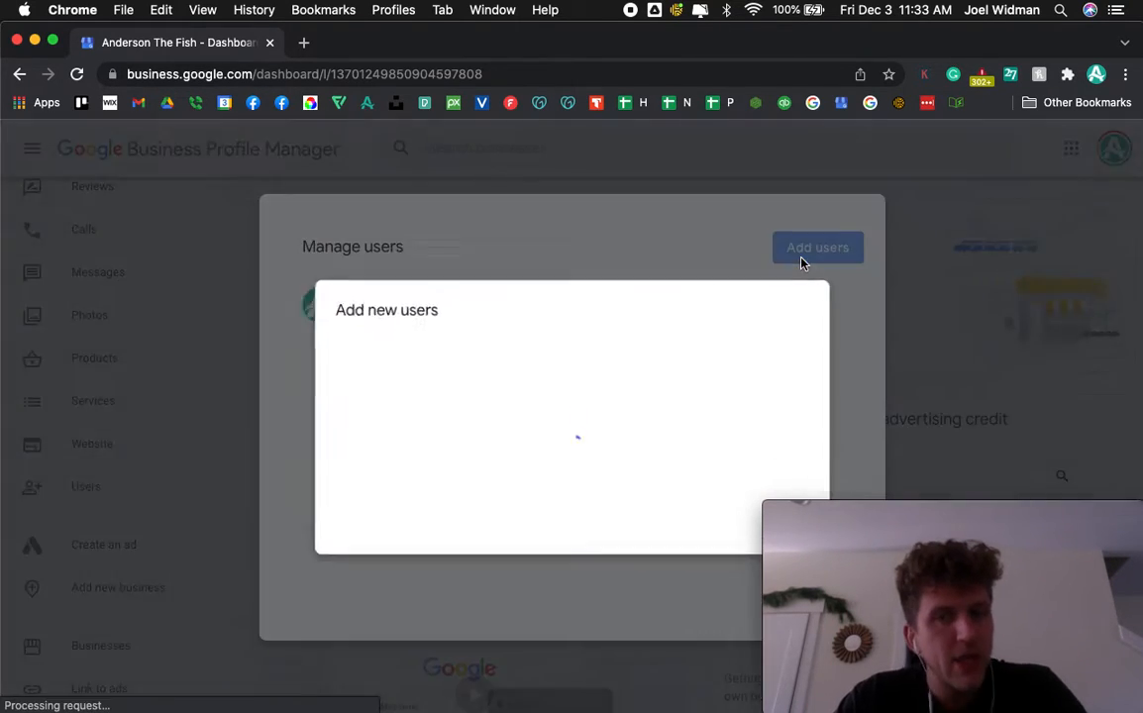
{"action": "left_click", "coordinate": [818, 247]}
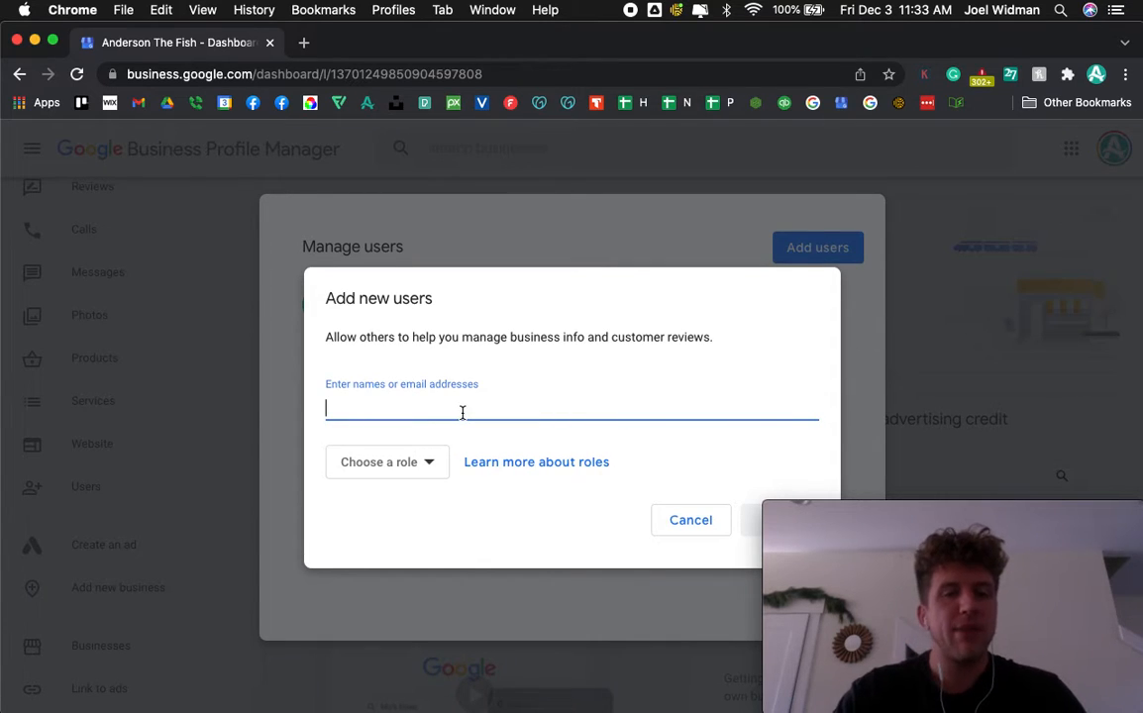
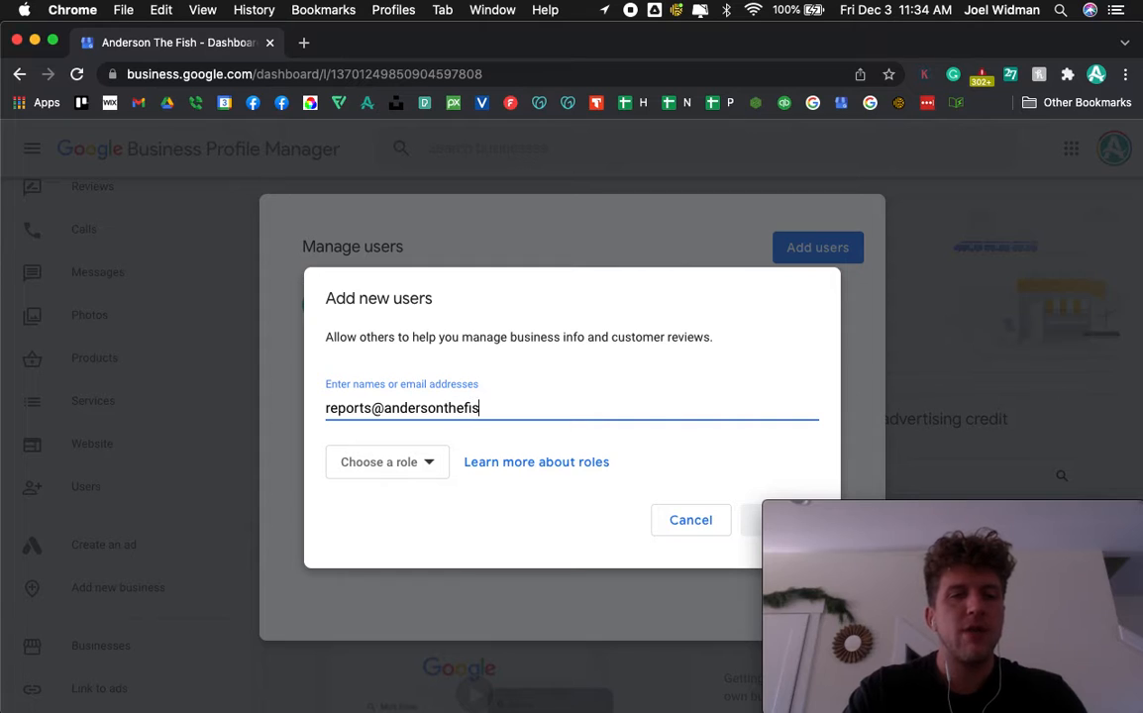
{"action": "left_click", "coordinate": [691, 520]}
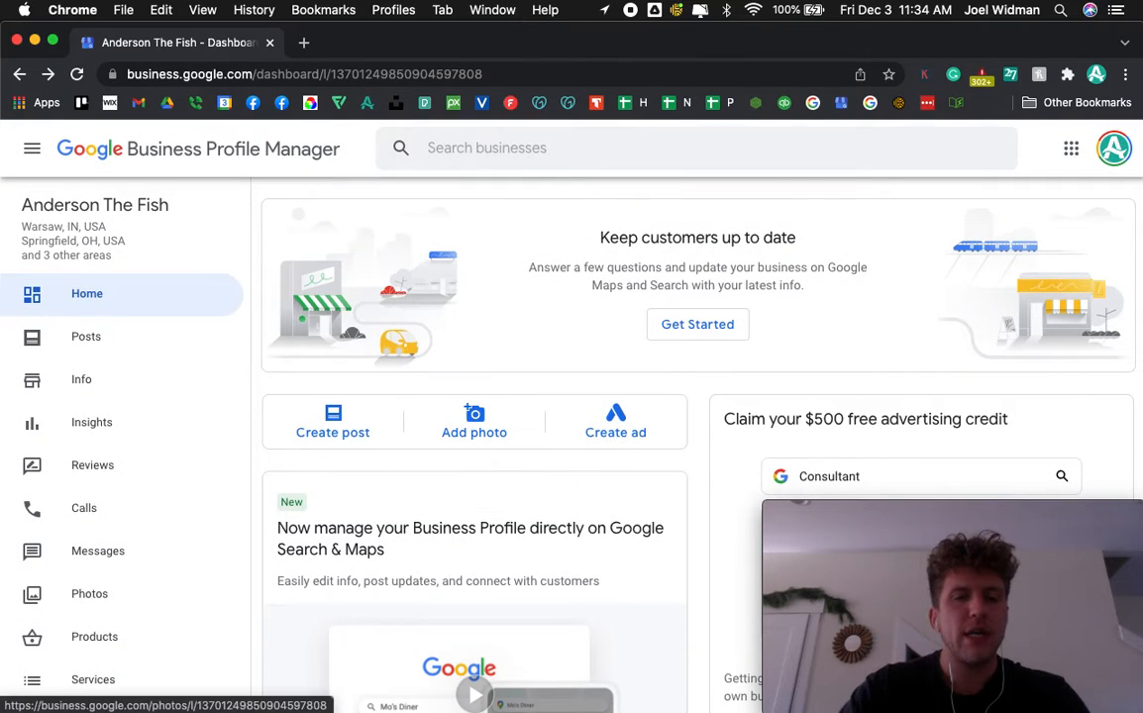
{"action": "scroll", "scroll_direction": "down", "scroll_amount": 3}
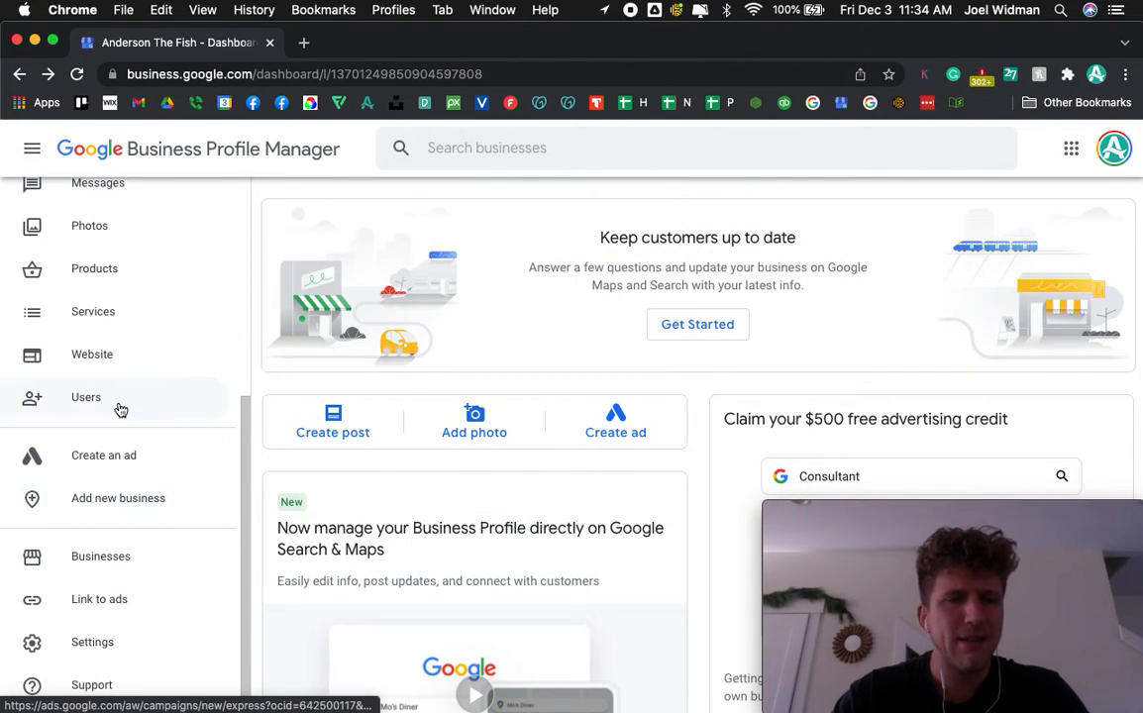
{"action": "left_click", "coordinate": [86, 398]}
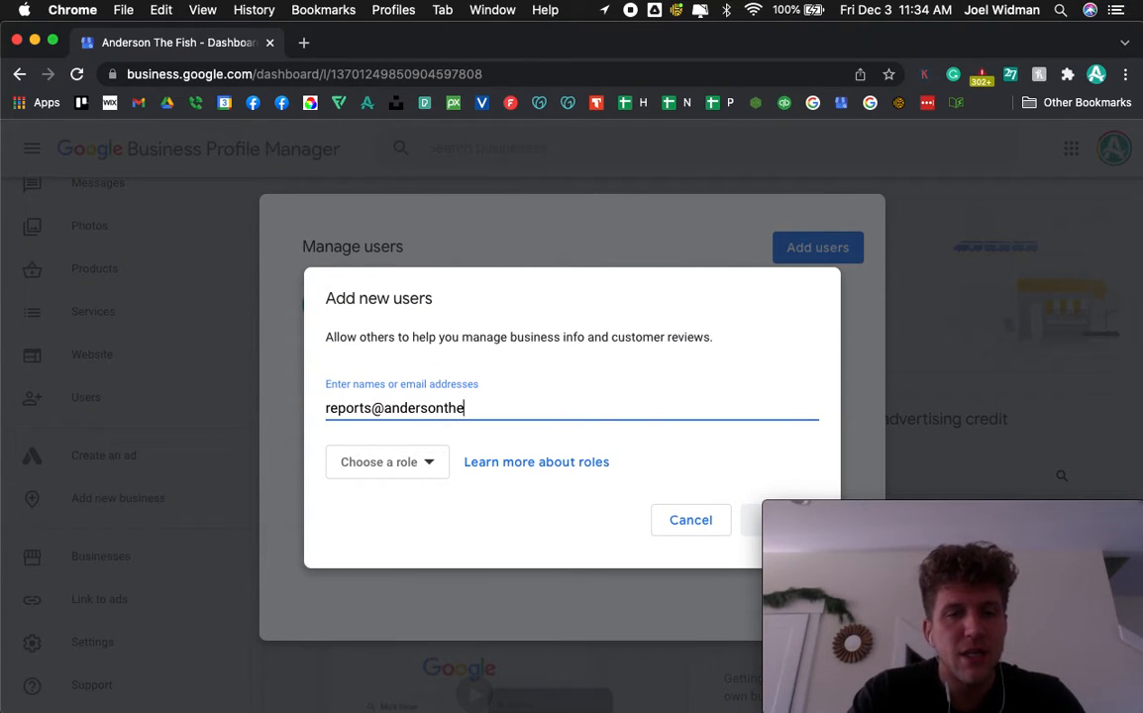
{"action": "type", "text": "fish.com"}
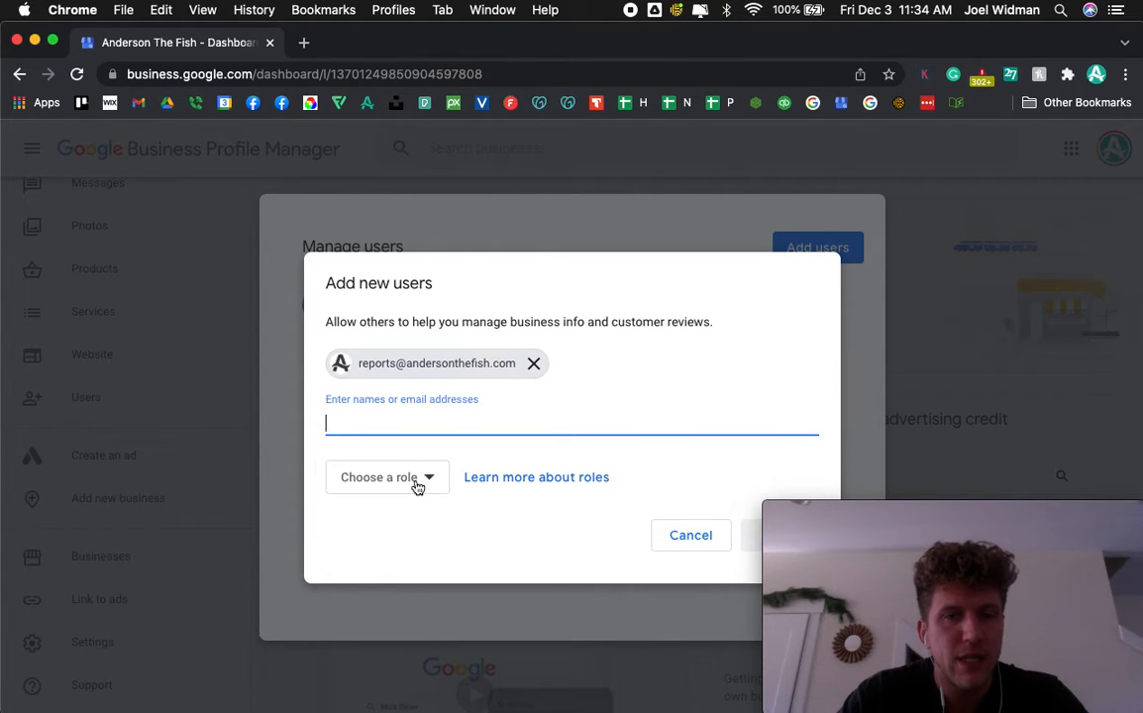
Pick Owner as the new user's role, then reopen the role choices to compare
{"action": "left_click", "coordinate": [387, 477]}
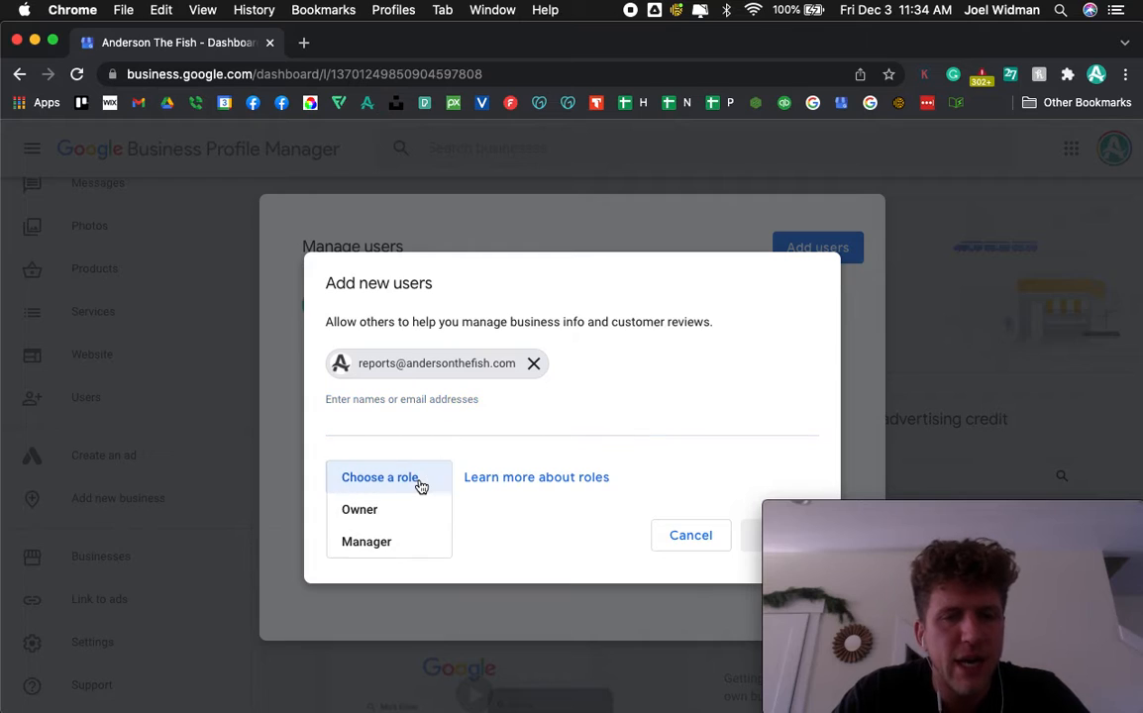
{"action": "mouse_move", "coordinate": [391, 516]}
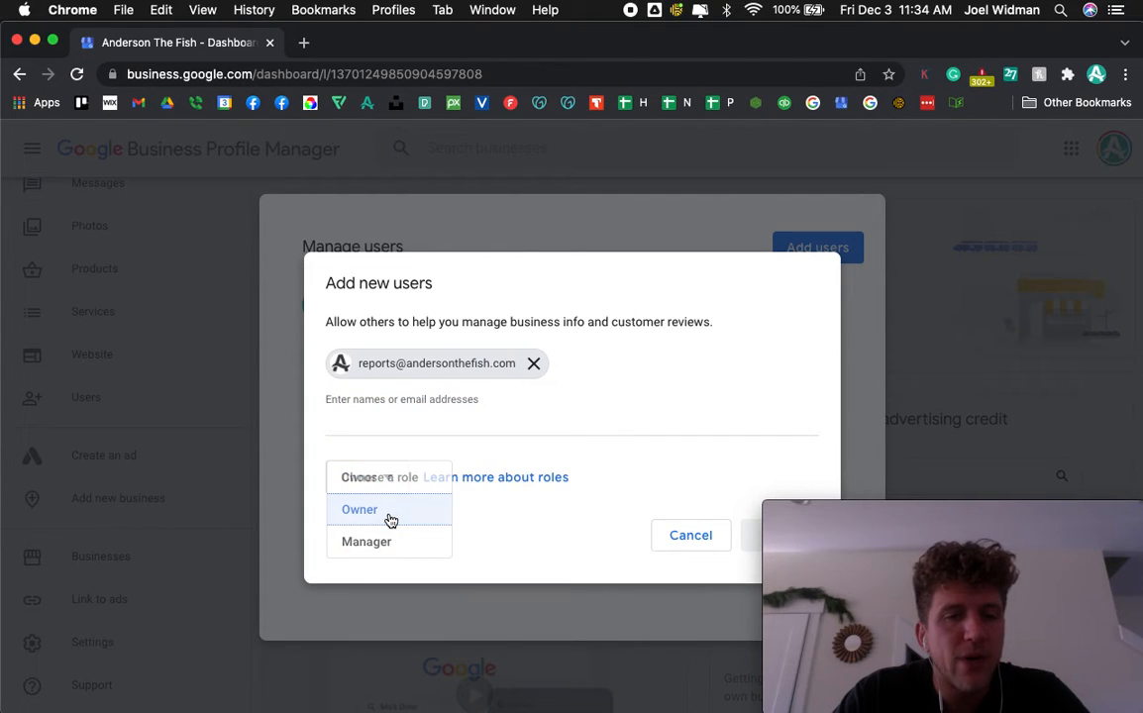
{"action": "left_click", "coordinate": [359, 509]}
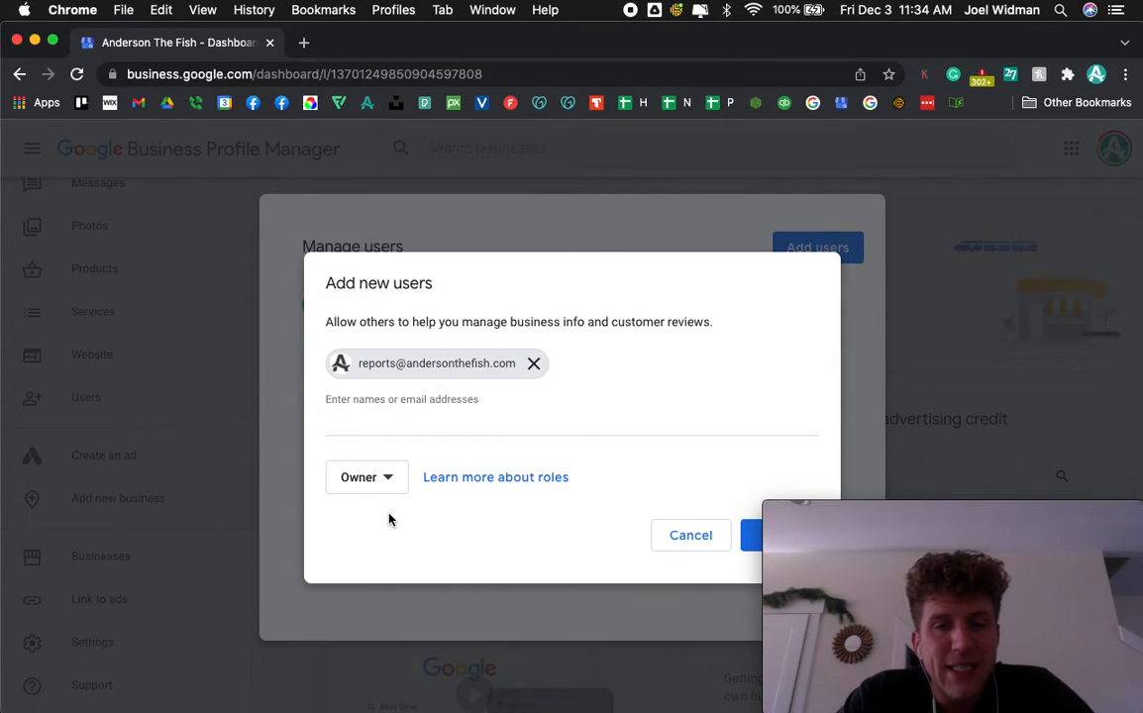
{"action": "left_click", "coordinate": [366, 476]}
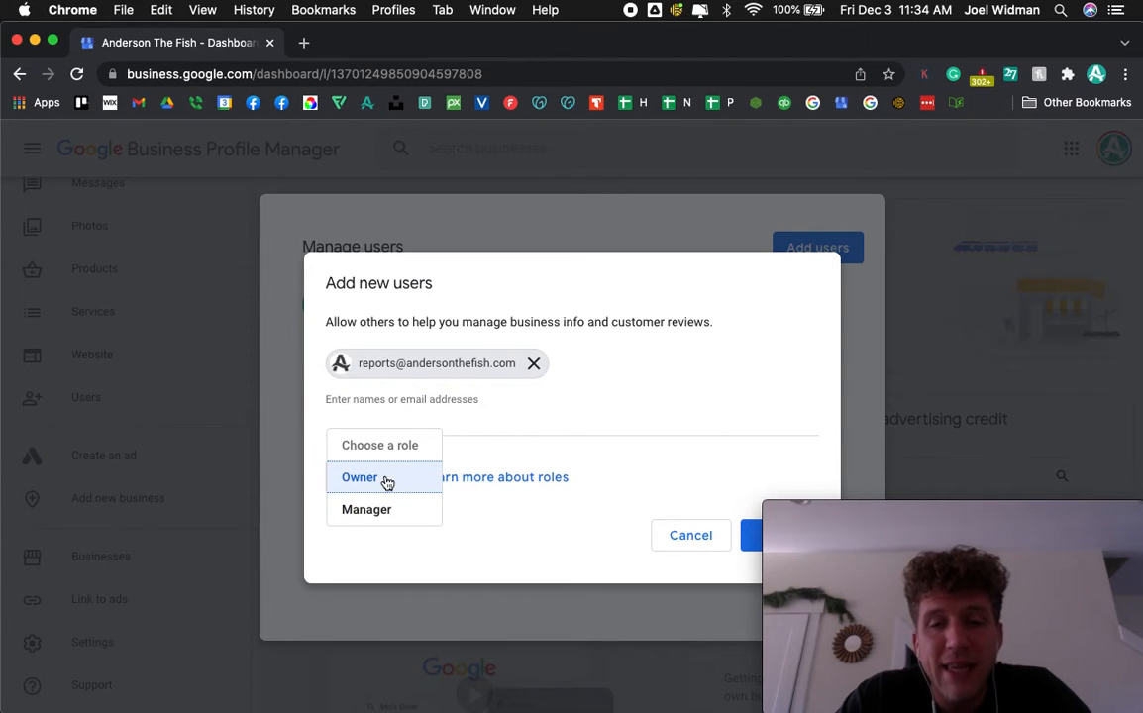
{"action": "mouse_move", "coordinate": [414, 506]}
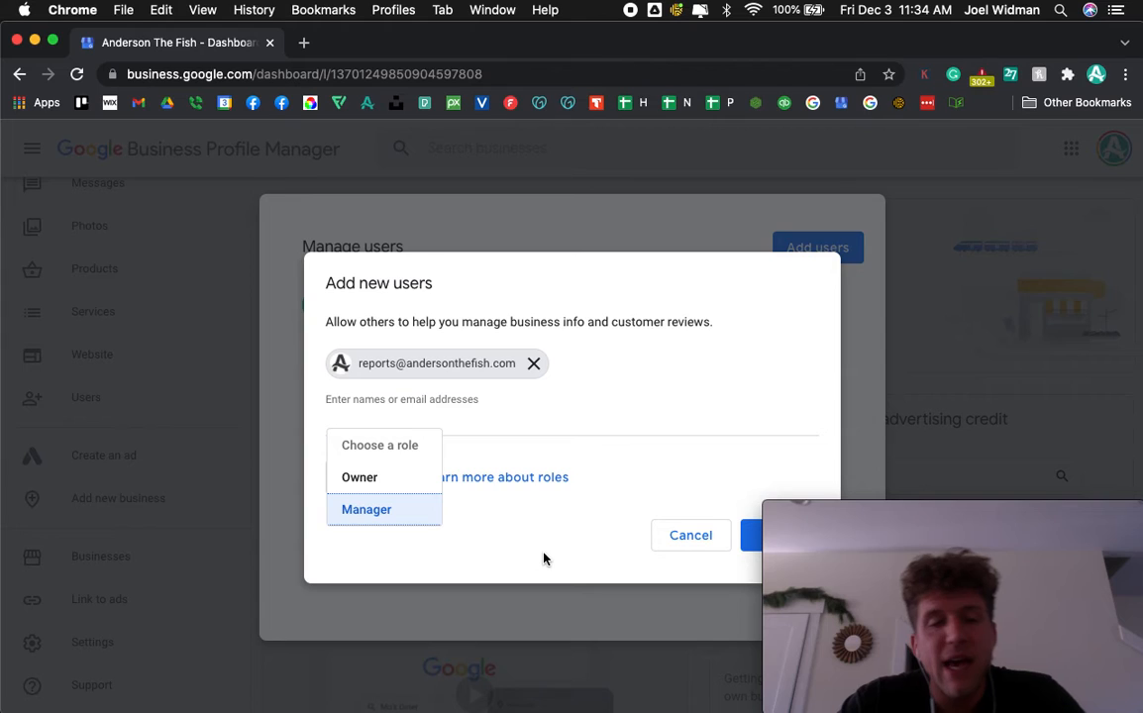
{"action": "mouse_move", "coordinate": [637, 556]}
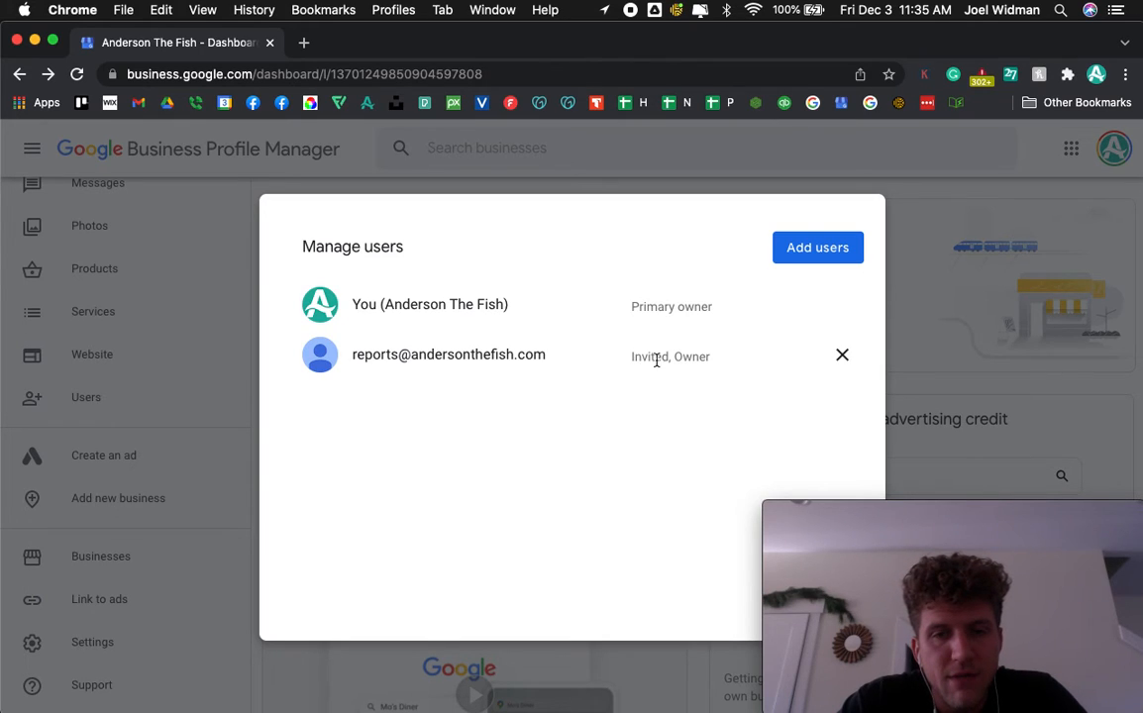
{"action": "mouse_move", "coordinate": [895, 230]}
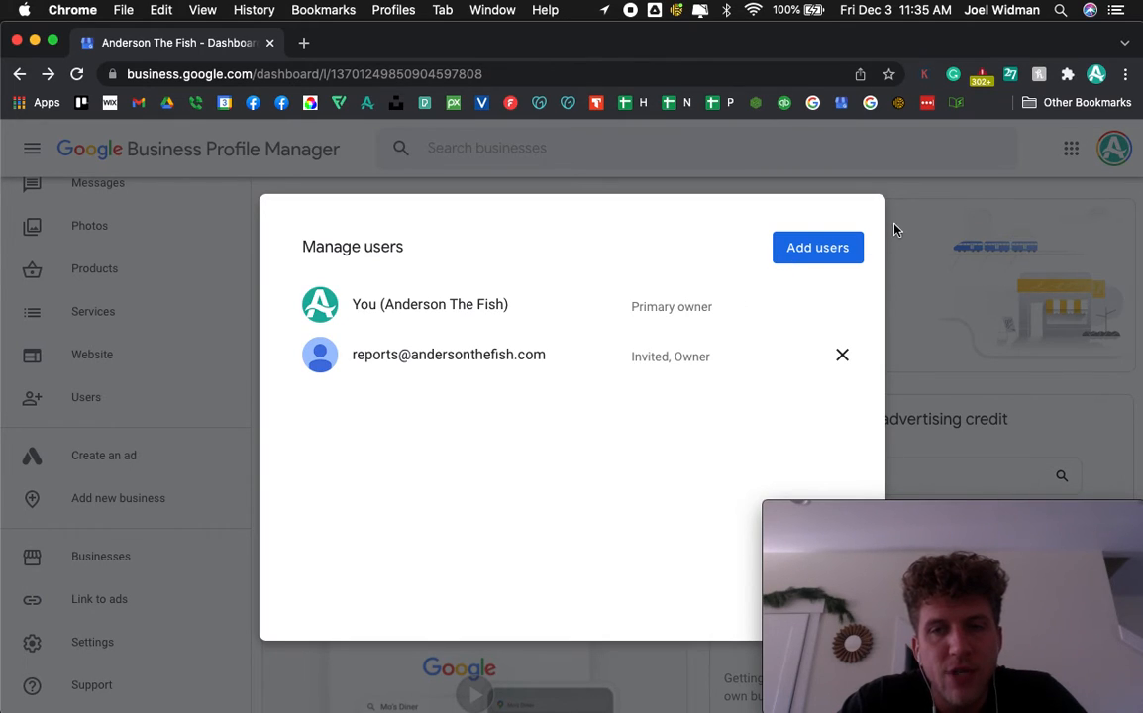